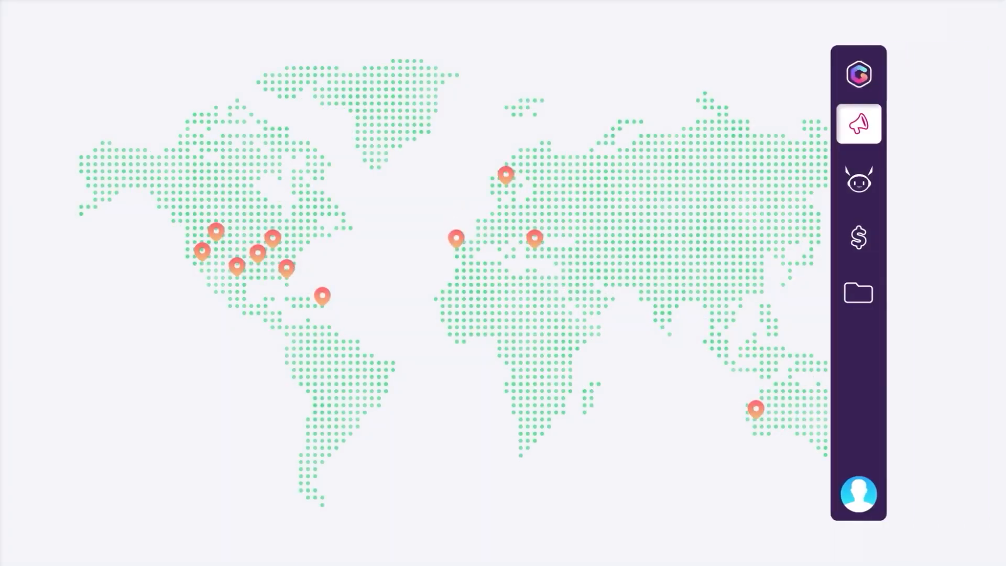
- Send the drafted follow-up email about the last meeting to the Fortress IT contact
left_click(857, 239)
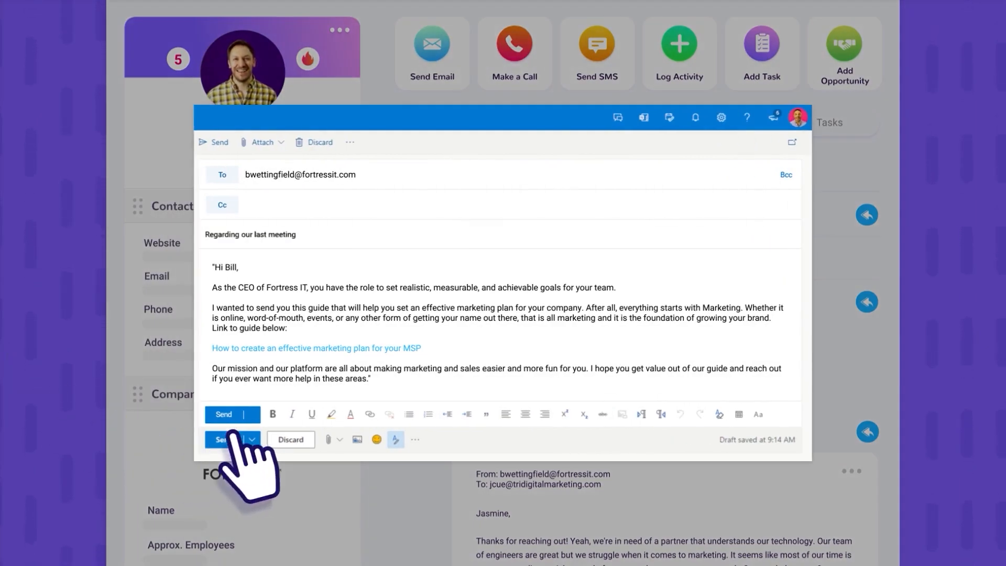
left_click(222, 439)
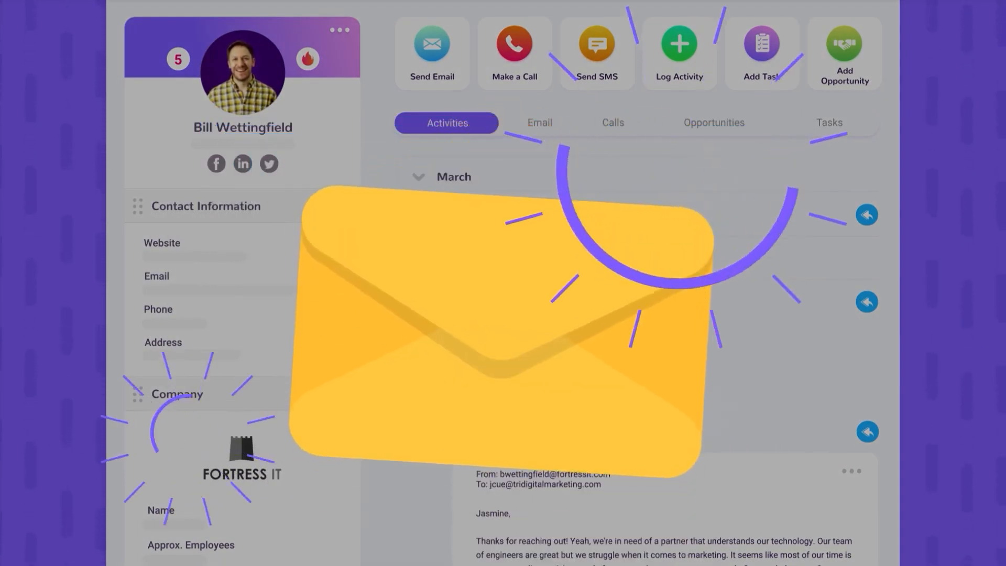